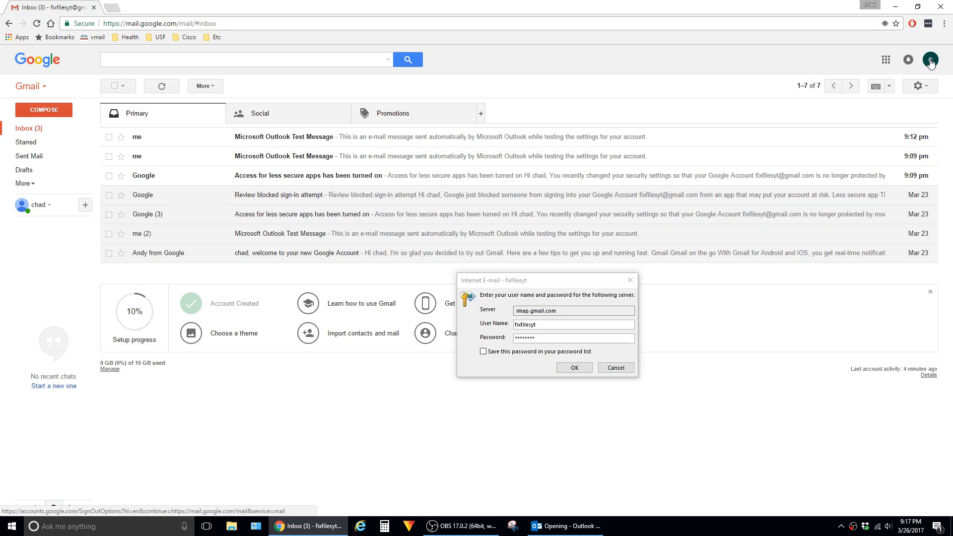
Step: Open My Account from the Gmail avatar menu, then its Sign-in & security page
click(929, 60)
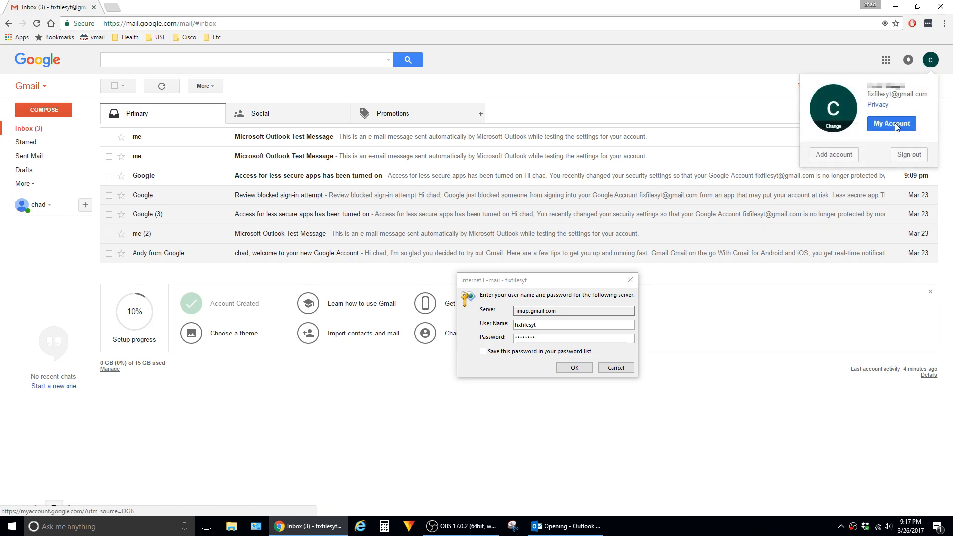
click(890, 124)
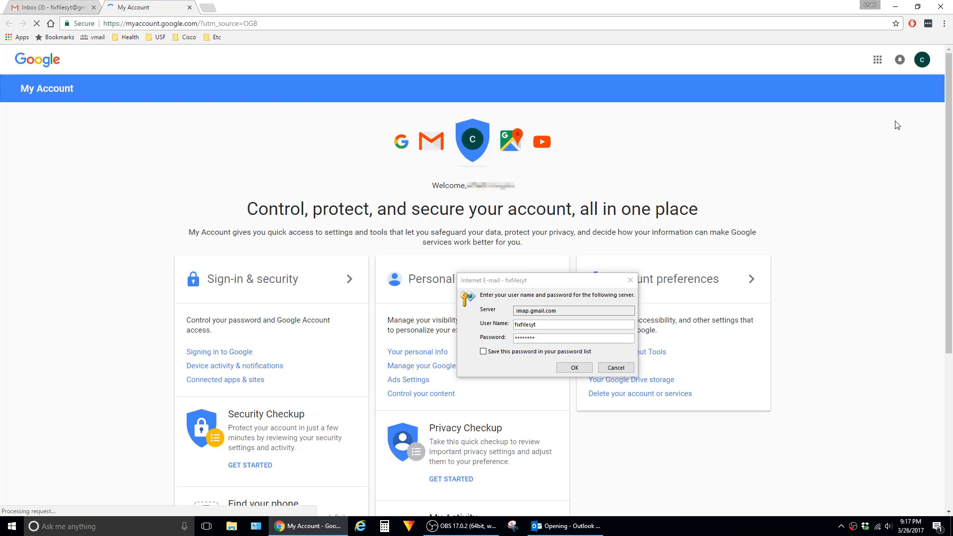
mouse_move(247, 285)
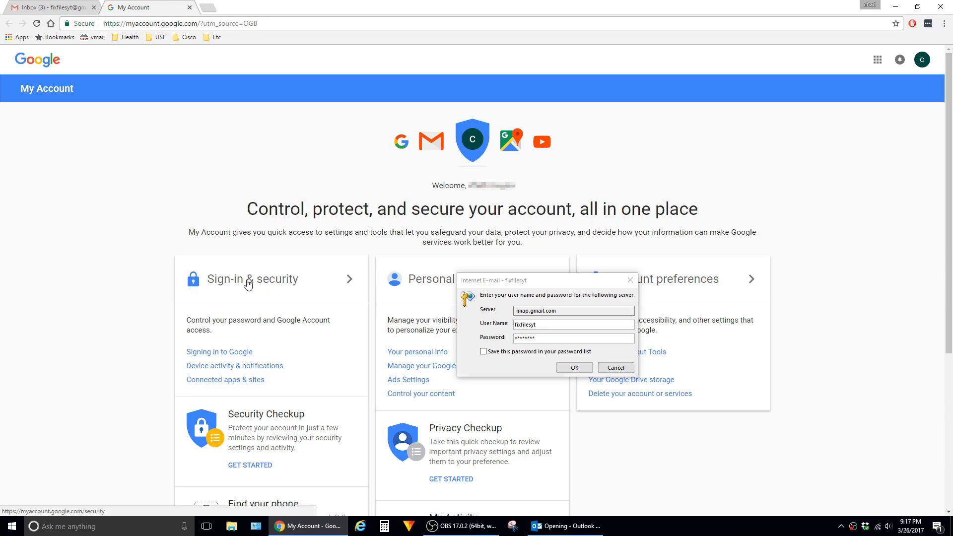
click(250, 279)
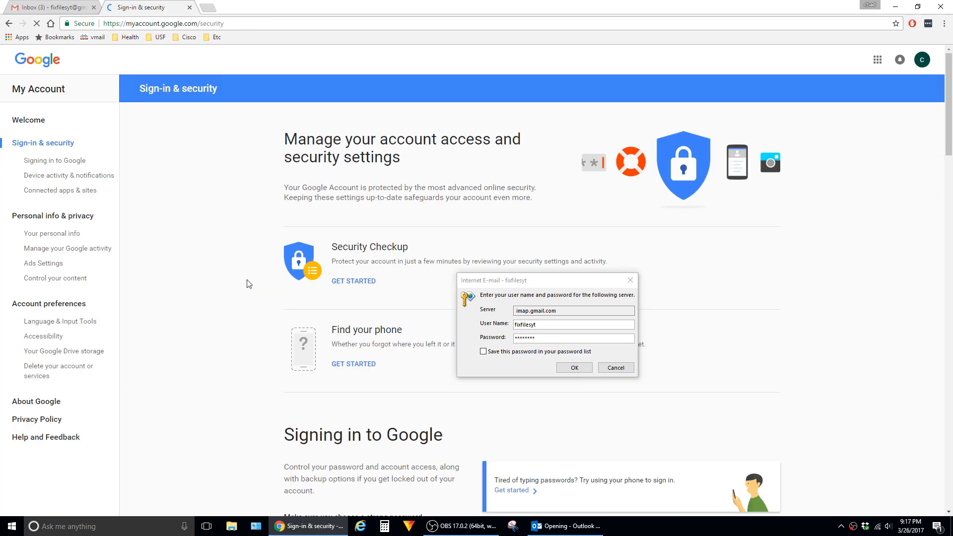
mouse_move(78, 197)
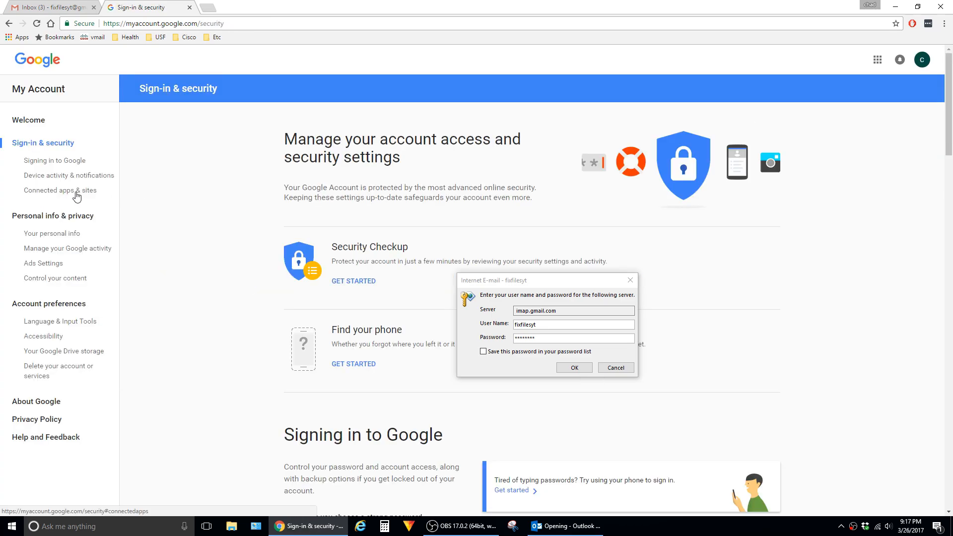
Step: Under Connected apps & sites, switch Allow less secure apps to ON
click(60, 190)
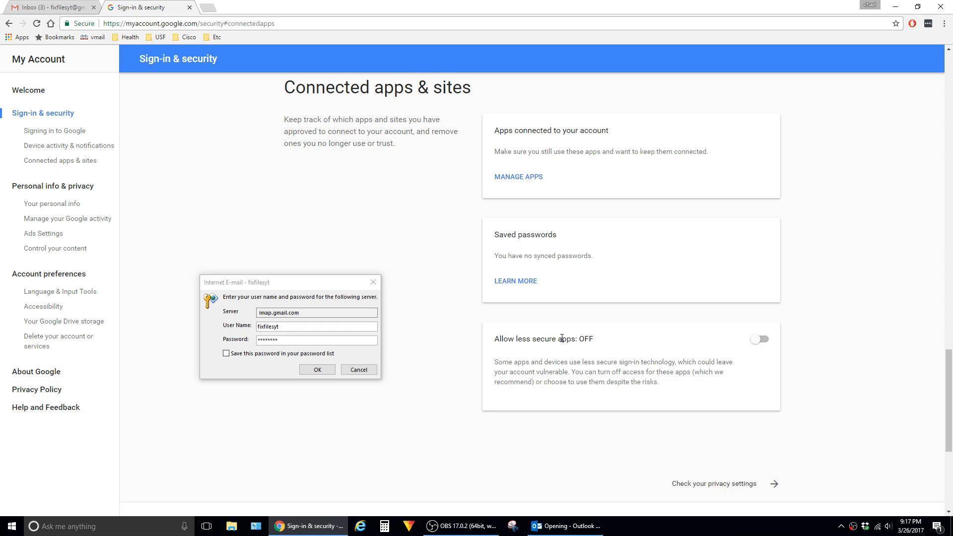
mouse_move(577, 339)
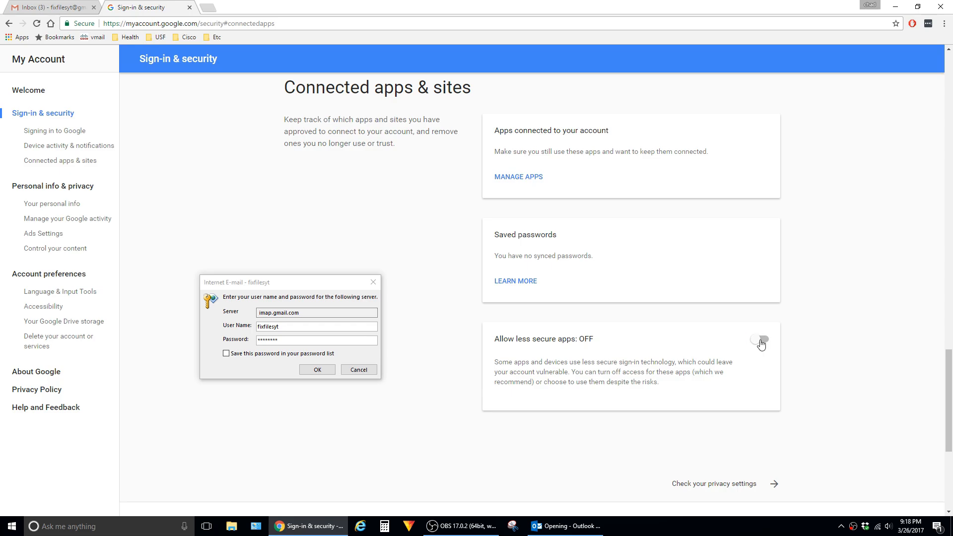
click(758, 338)
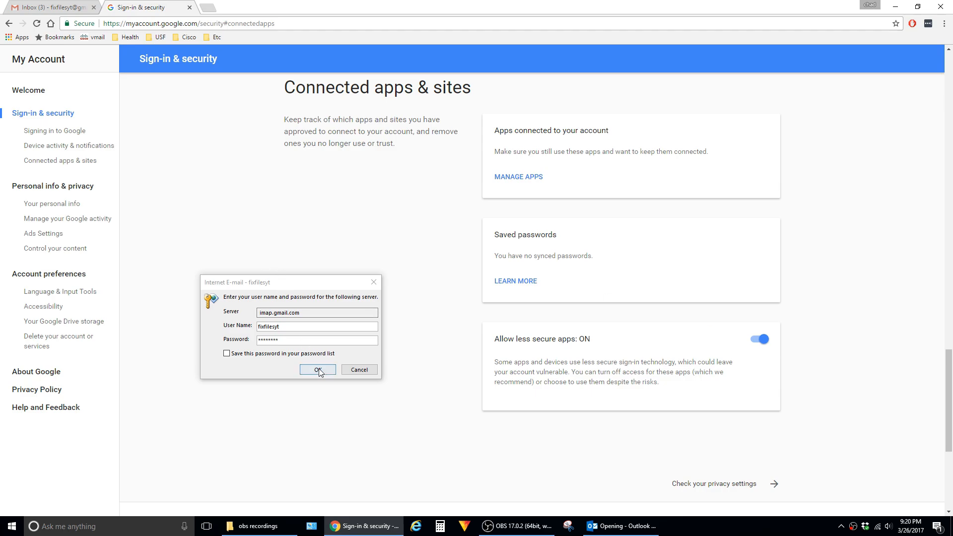
Step: Confirm the Internet E-mail password prompt and finish the Add Account wizard
click(317, 369)
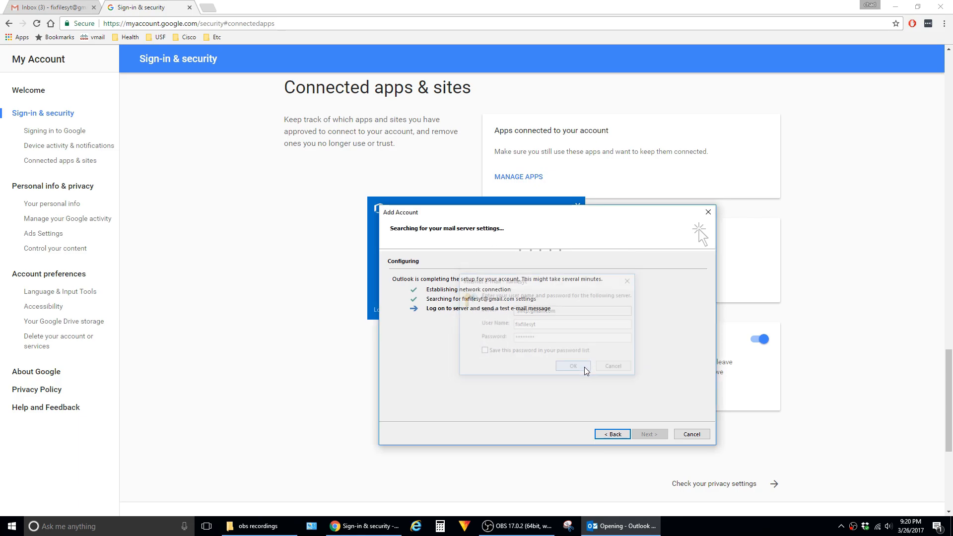
click(571, 365)
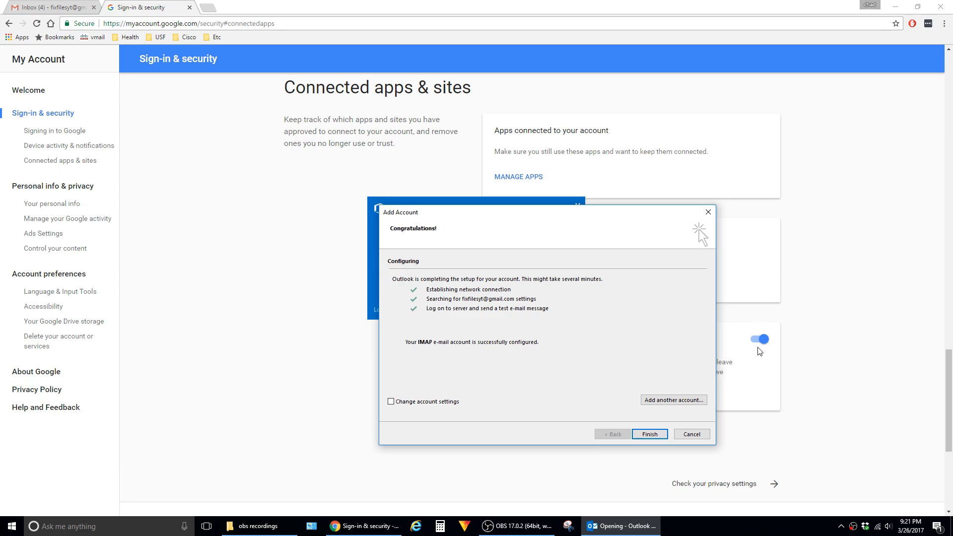
mouse_move(426, 286)
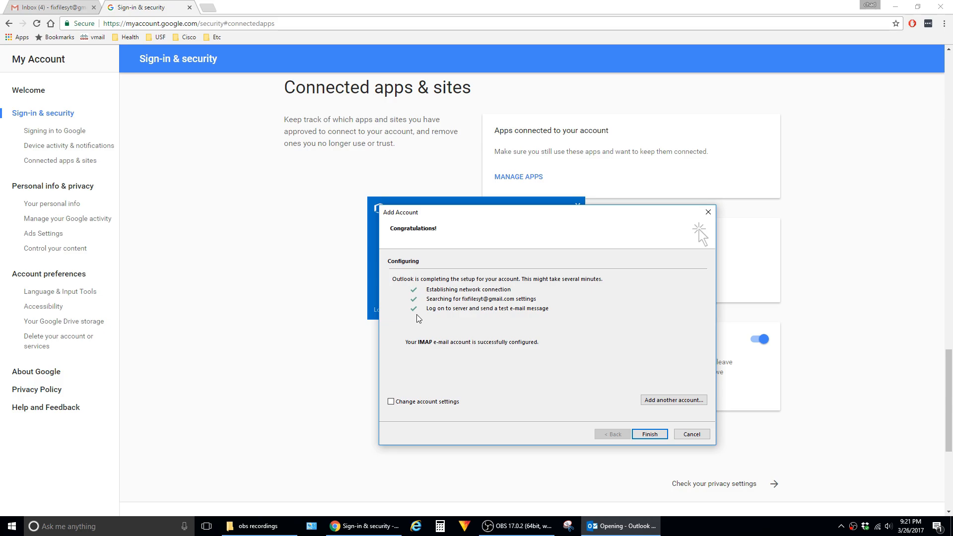
mouse_move(669, 426)
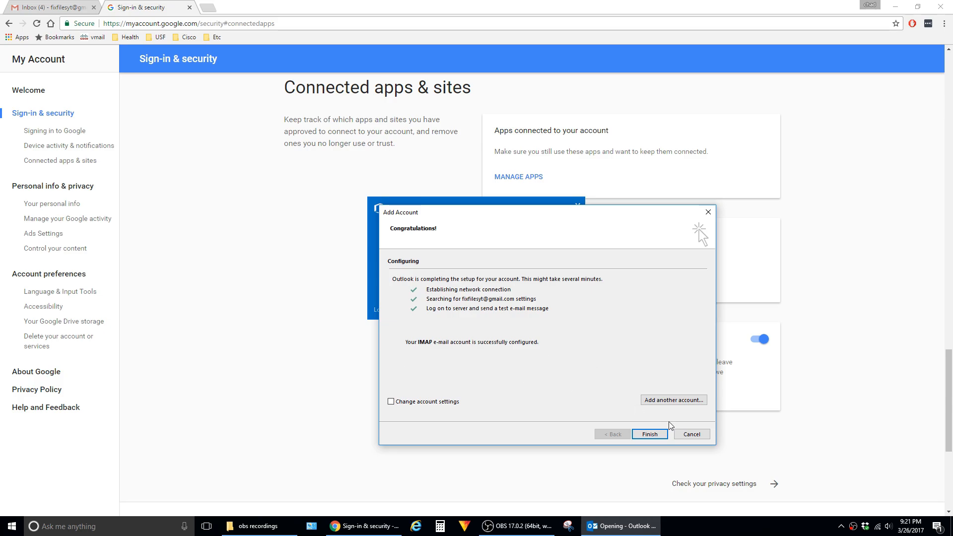
click(649, 433)
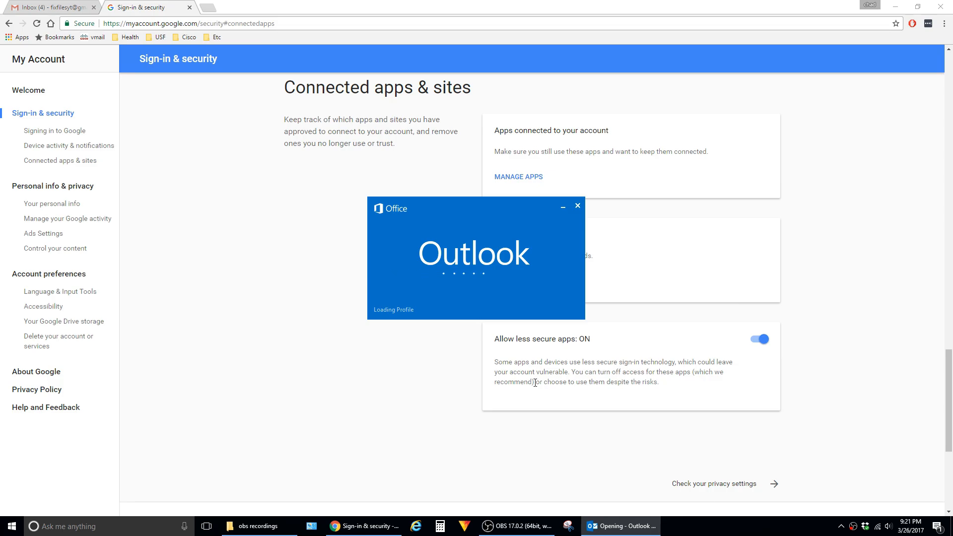